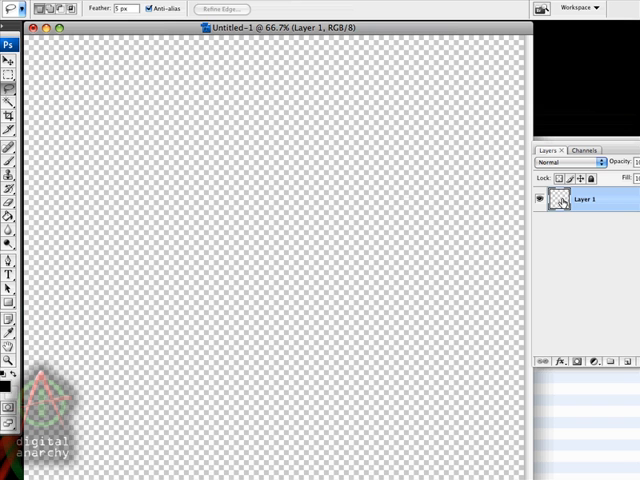
mouse_move(520, 222)
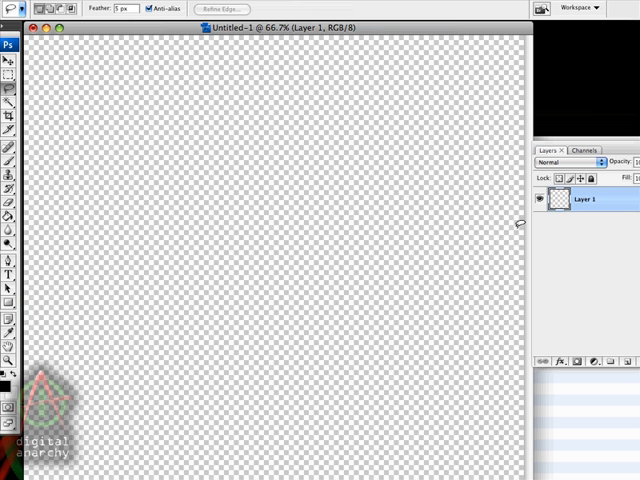
mouse_move(536, 228)
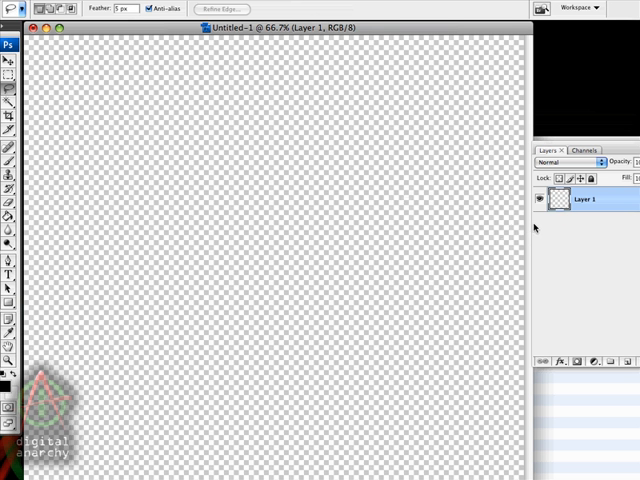
mouse_move(564, 222)
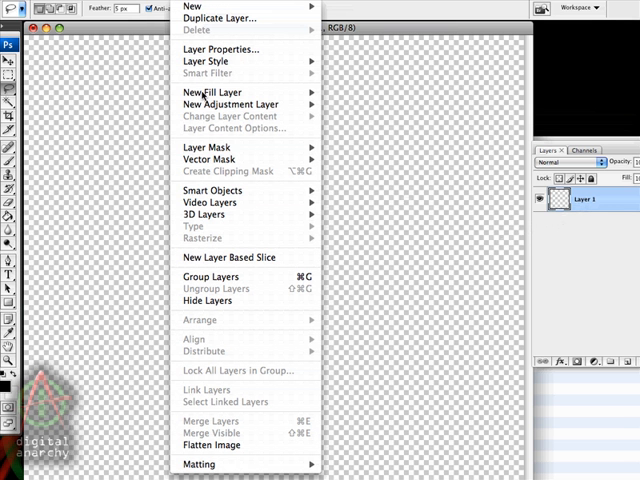
mouse_move(210, 190)
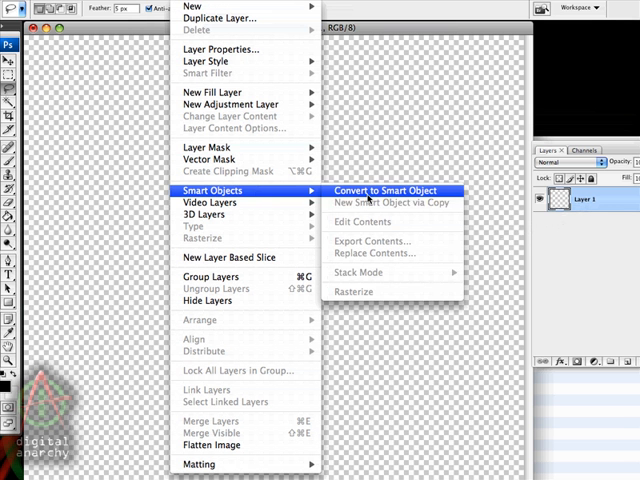
mouse_move(436, 196)
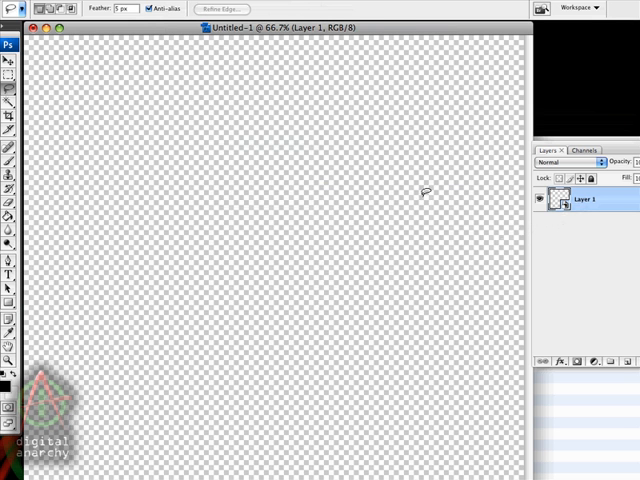
mouse_move(440, 160)
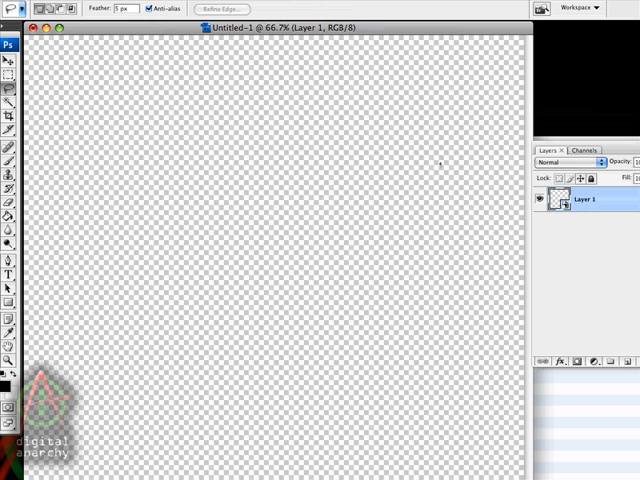
Bring up the Filter menu for the new smart-object layer
left_click(264, 4)
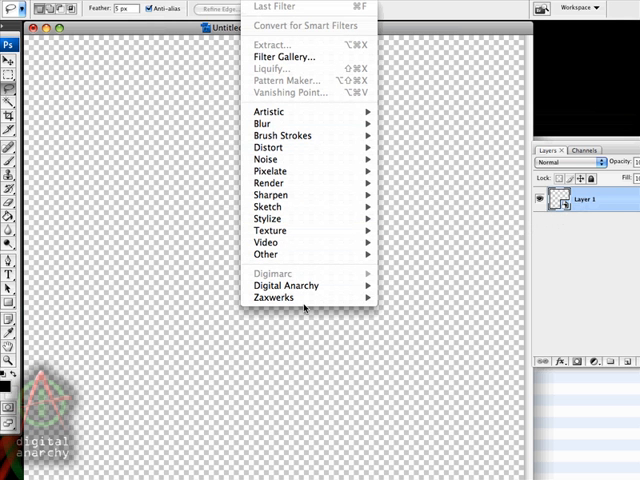
mouse_move(300, 298)
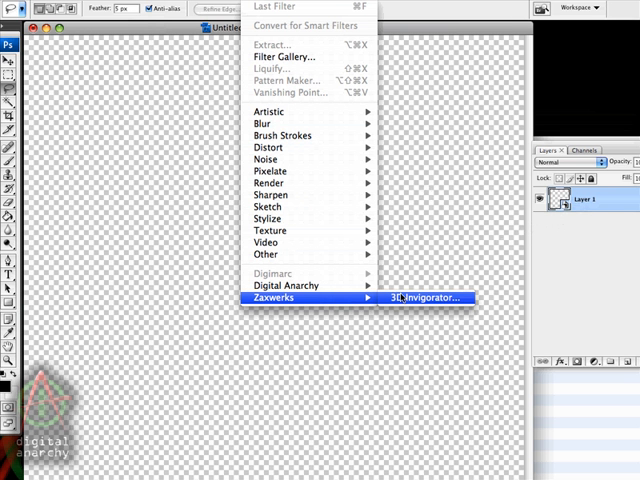
mouse_move(446, 300)
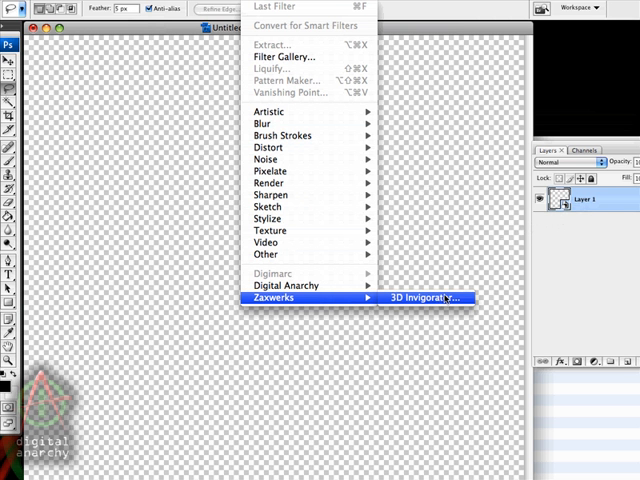
Launch the Zaxwerks 3D Invigorator filter and choose Create 3D Text
left_click(428, 298)
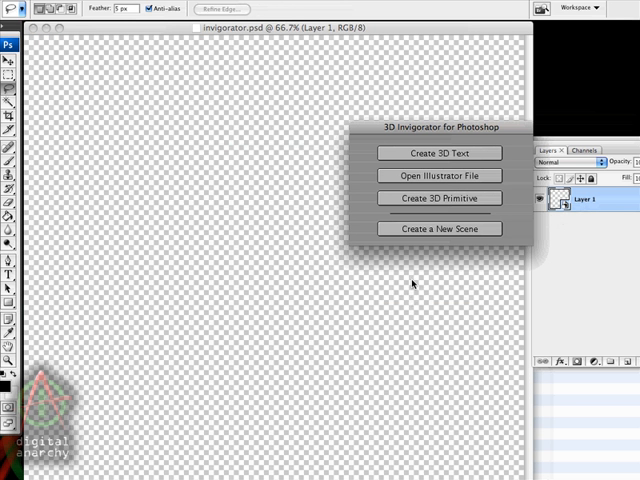
mouse_move(426, 320)
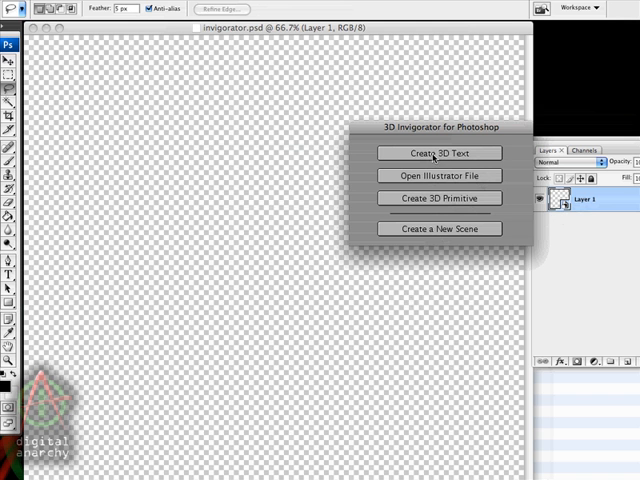
left_click(438, 152)
type("3D")
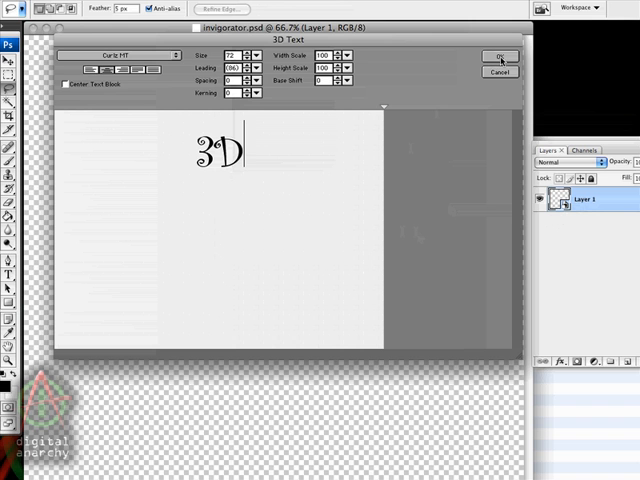
Confirm the typed '3D' so it builds as extruded text in the scene
left_click(500, 56)
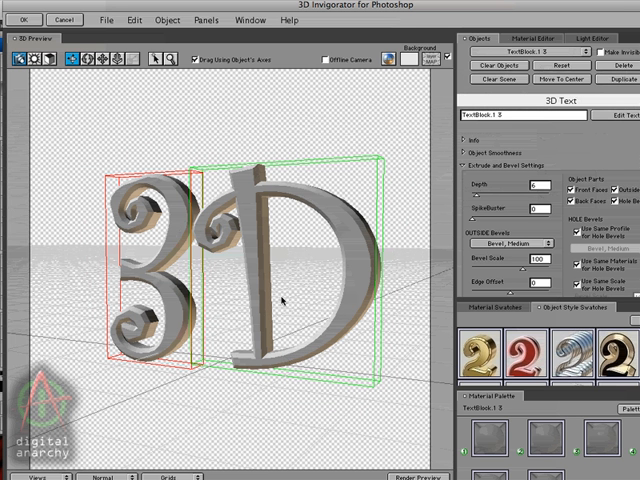
mouse_move(36, 64)
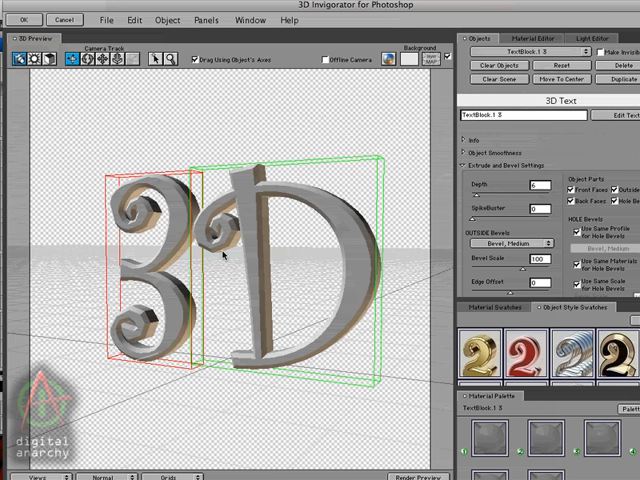
mouse_move(224, 256)
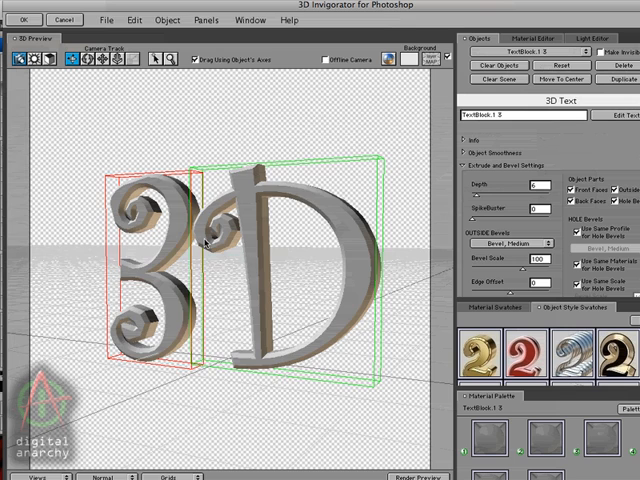
Rotate the D in 3D so it sits at an angle to the 3
left_click_drag(204, 244, 348, 322)
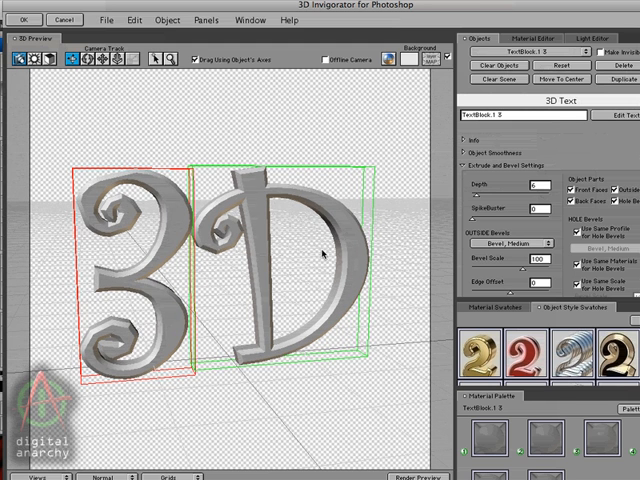
mouse_move(264, 252)
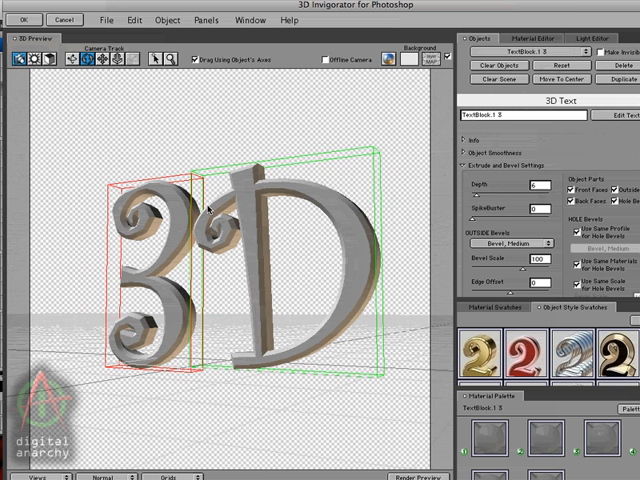
mouse_move(172, 290)
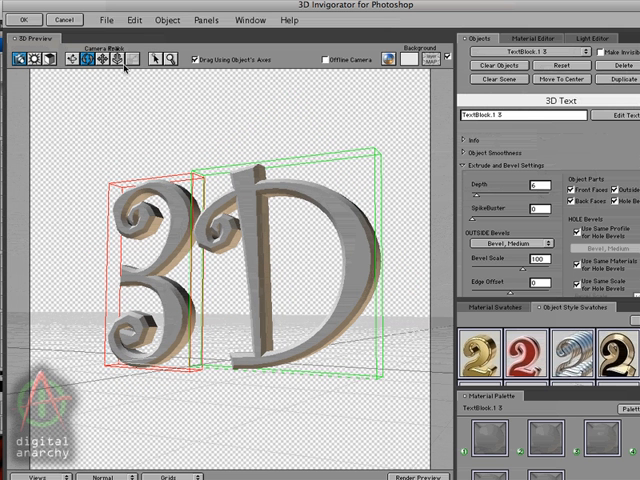
Move the D to a new position beside the 3 with the move tool
left_click(88, 58)
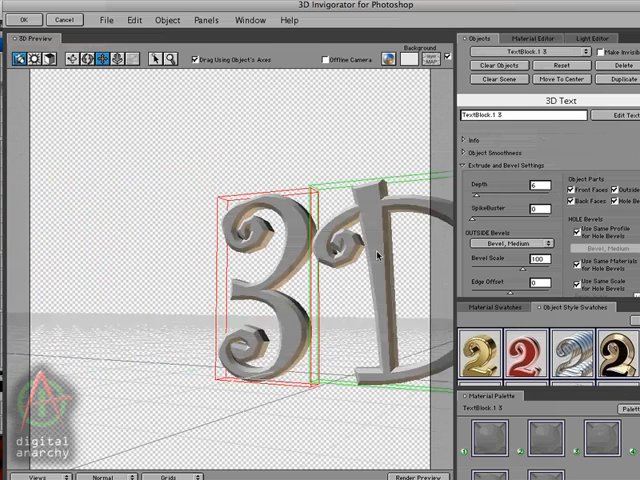
left_click_drag(376, 254, 216, 240)
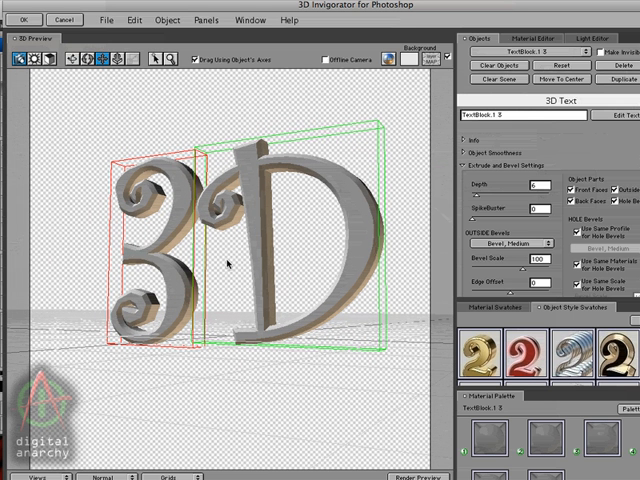
mouse_move(230, 258)
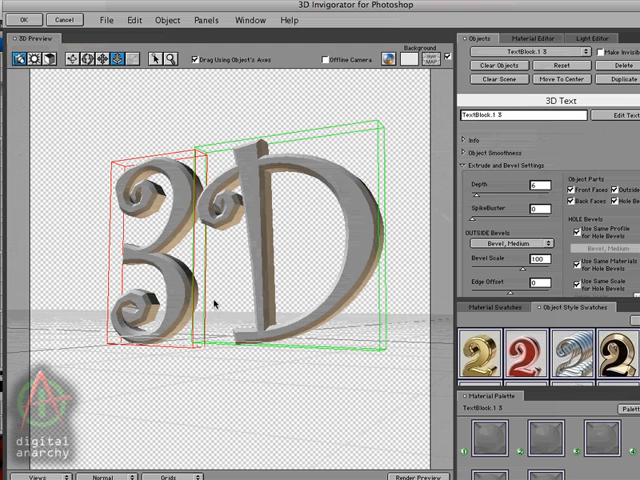
mouse_move(248, 276)
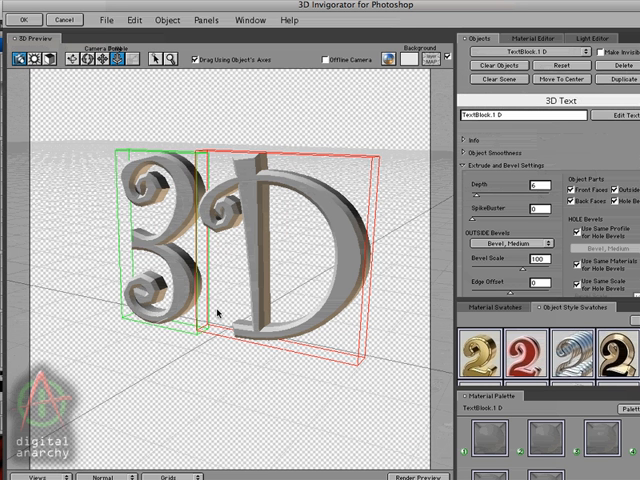
mouse_move(88, 84)
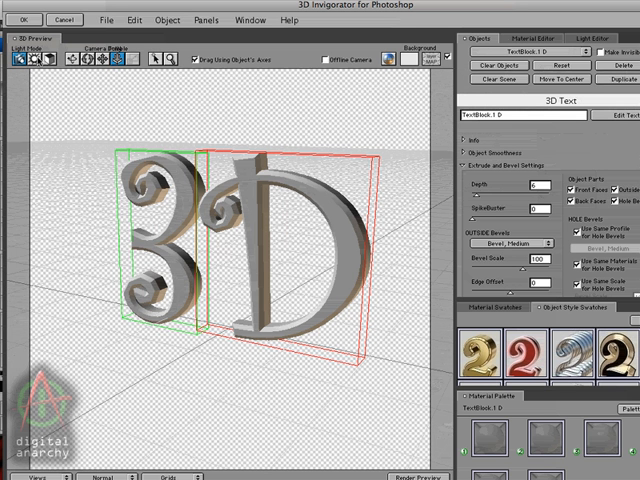
Choose tools in the toolbar and bring up the light settings for a harsher lighting setup
left_click(32, 60)
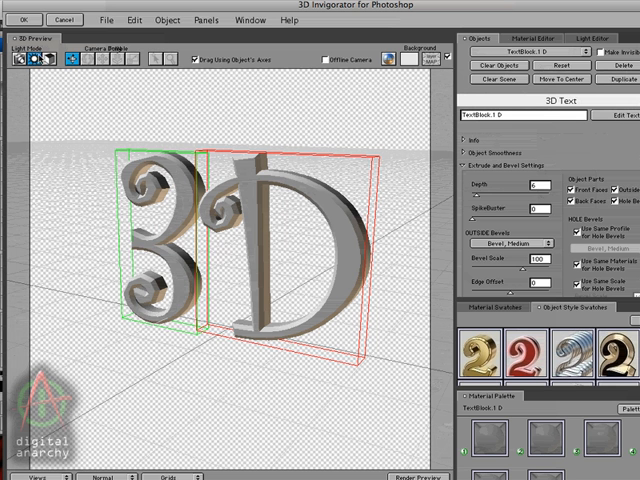
left_click(64, 60)
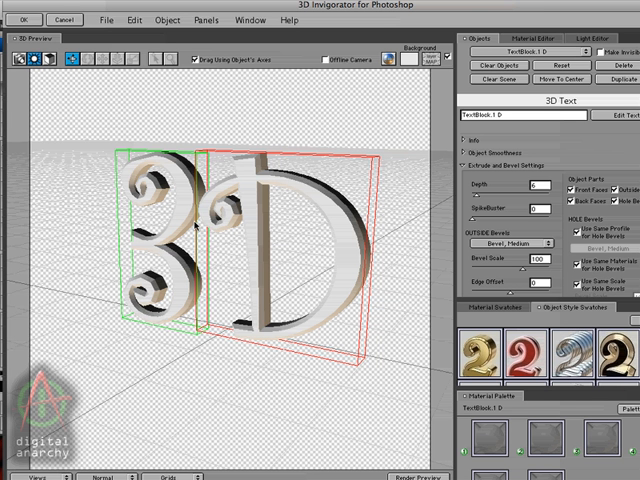
mouse_move(342, 228)
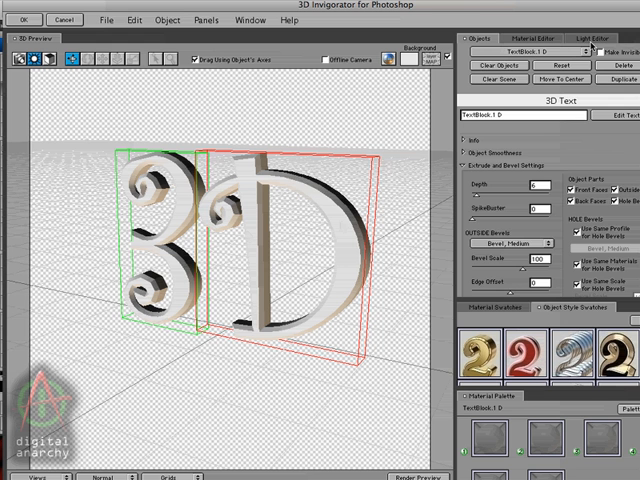
left_click(600, 40)
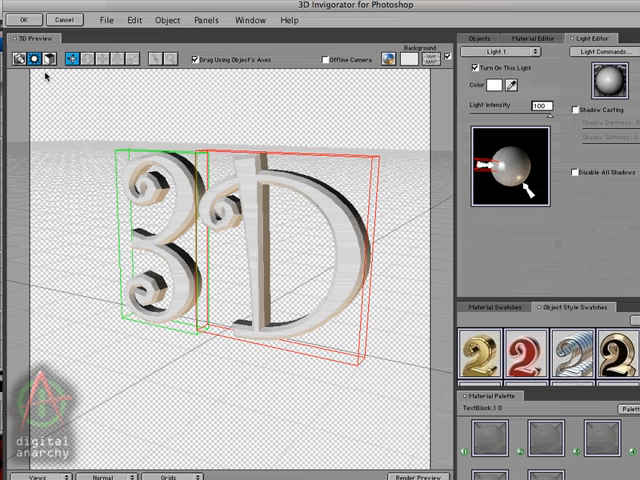
mouse_move(228, 212)
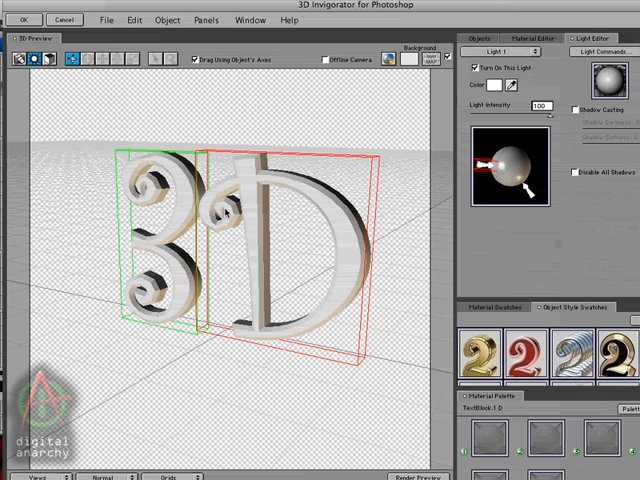
mouse_move(290, 216)
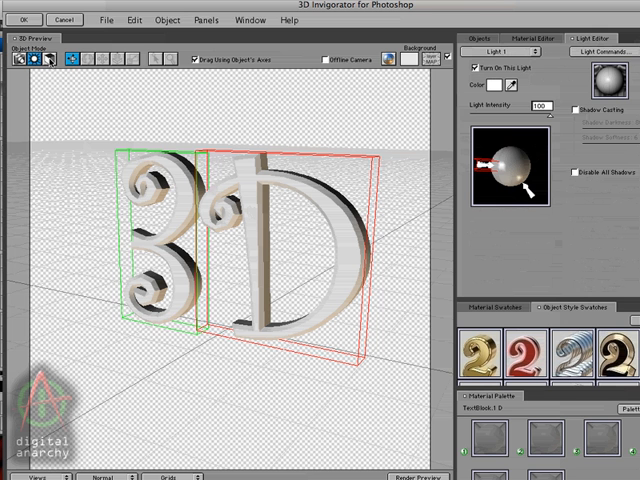
Select the D alone and switch to the object rotate tool
left_click(44, 62)
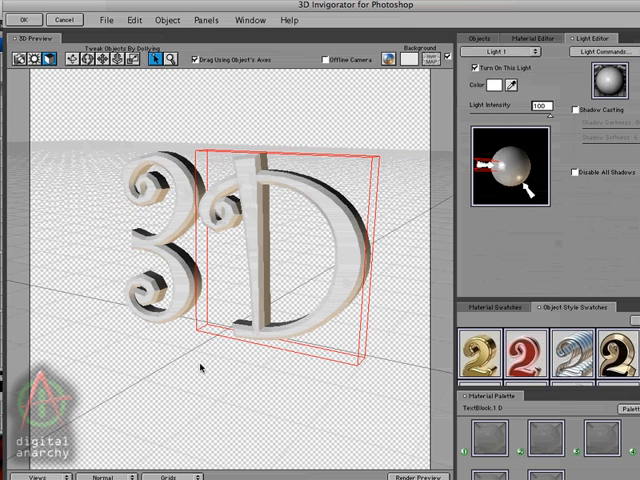
mouse_move(228, 180)
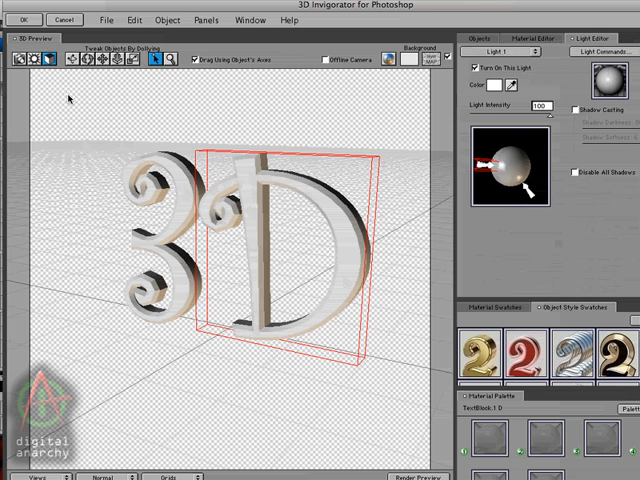
left_click(68, 62)
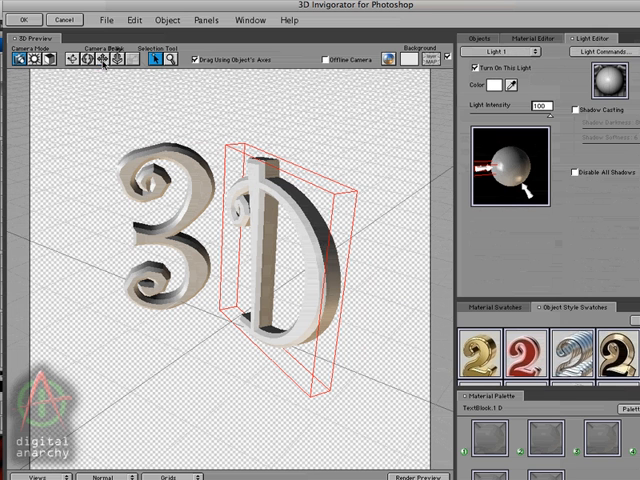
Pick a camera tool and drag to bring the whole 3D text back into view
left_click(100, 58)
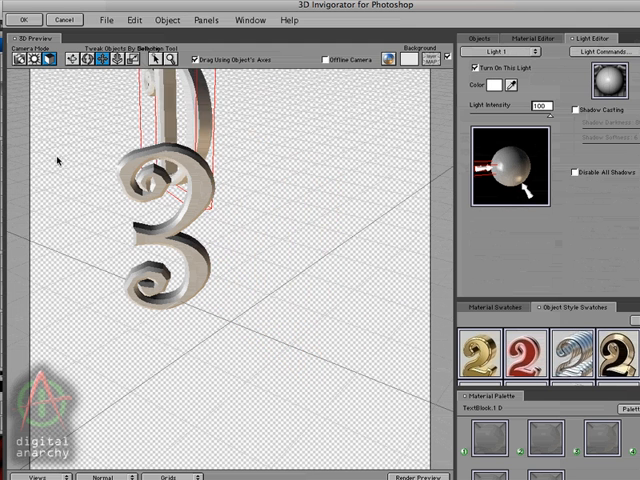
left_click_drag(180, 180, 224, 310)
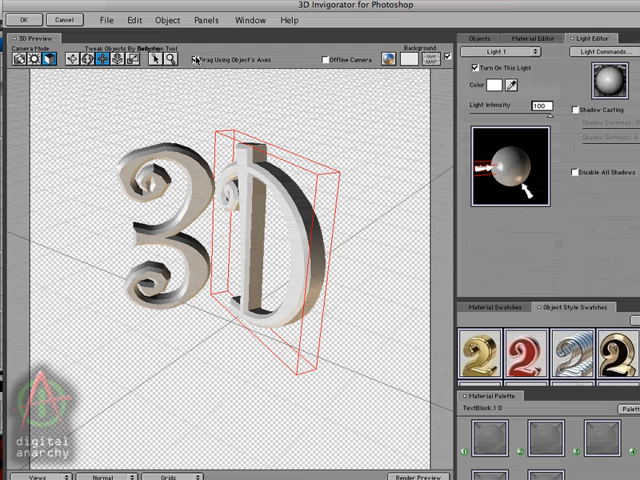
mouse_move(342, 250)
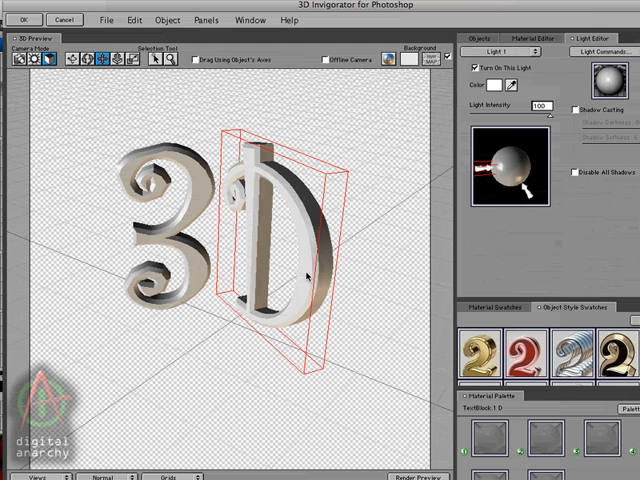
mouse_move(258, 264)
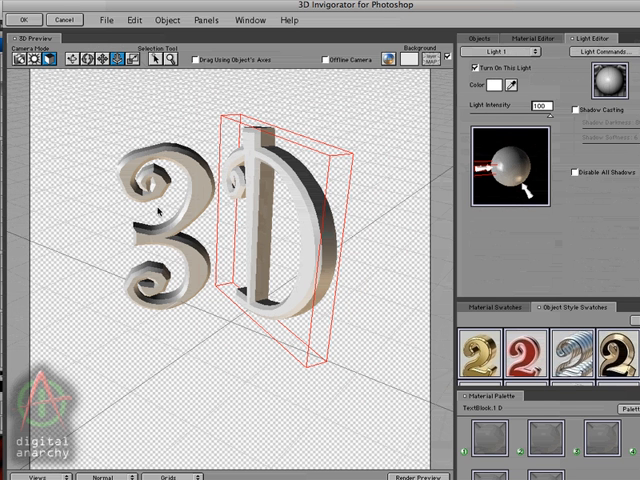
mouse_move(260, 268)
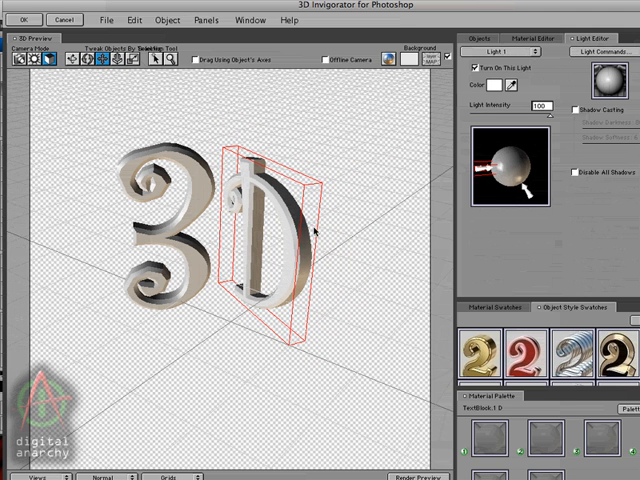
Drag the tilted D over toward the 3 so it overlaps behind it
left_click_drag(310, 230, 236, 230)
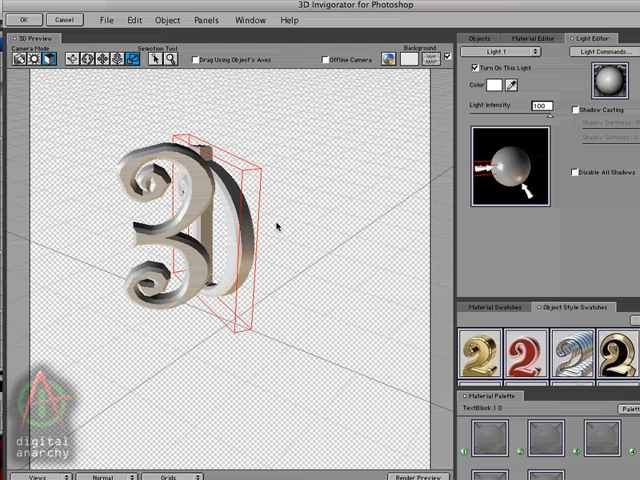
mouse_move(218, 140)
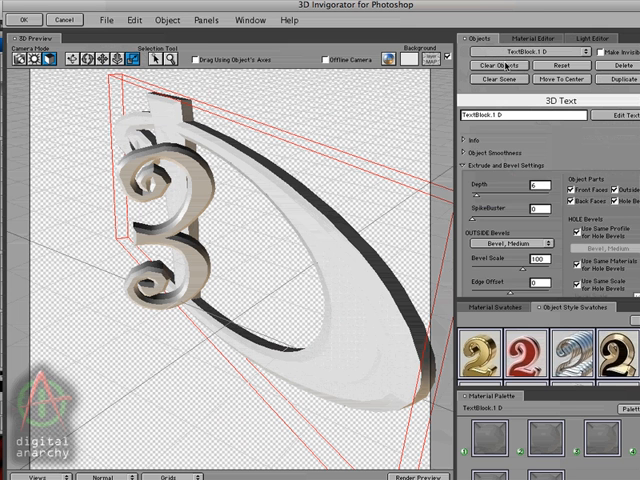
Show the D's Position, Rotation and Scale values in the Info panel
left_click(468, 136)
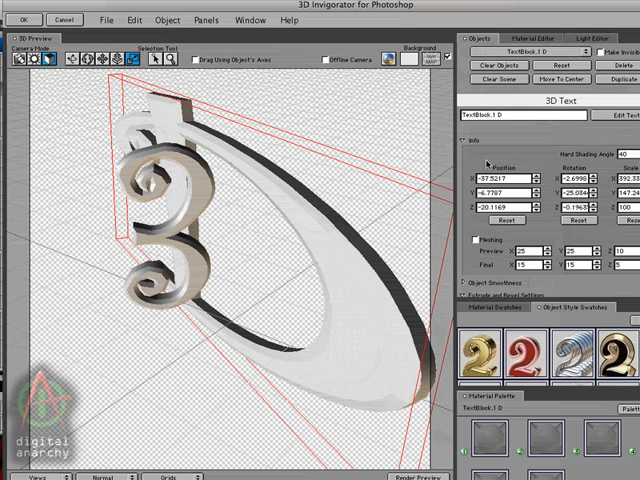